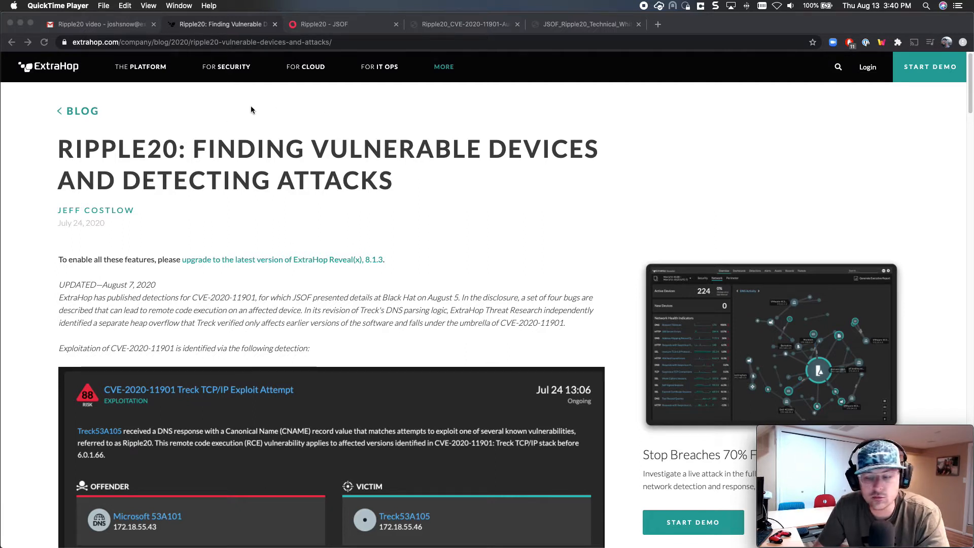
Scroll the Ripple20 blog post past the detection card to the Critical Vulnerabilities section
scroll("down", 3)
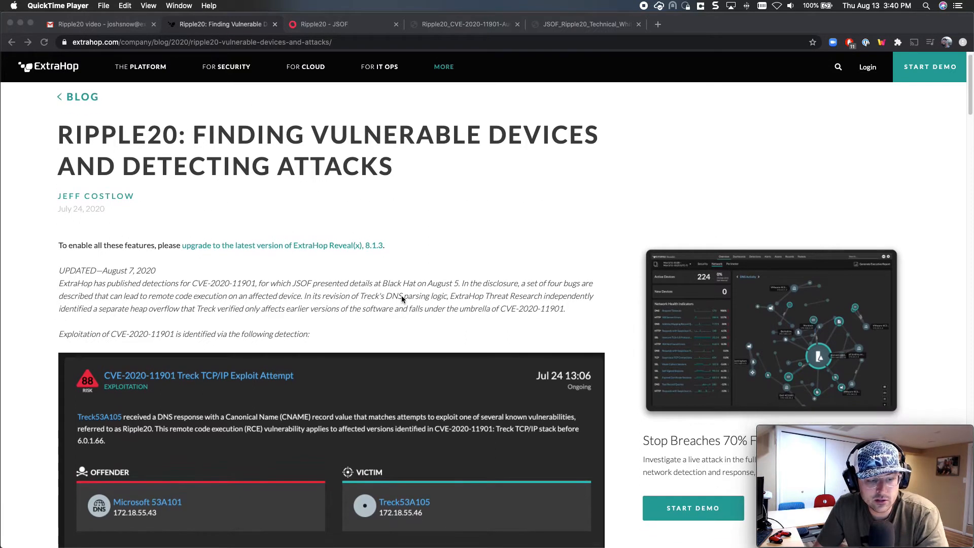
scroll("down", 3)
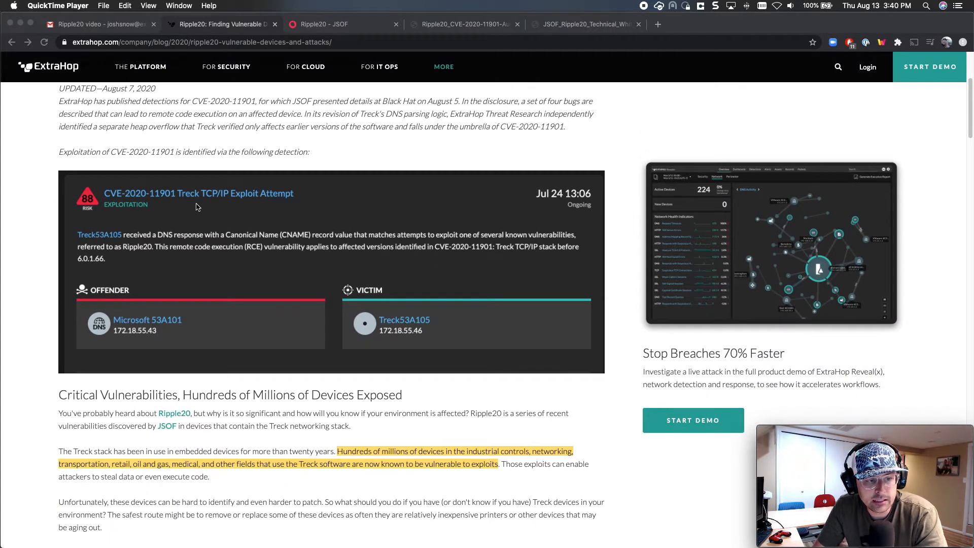
mouse_move(255, 215)
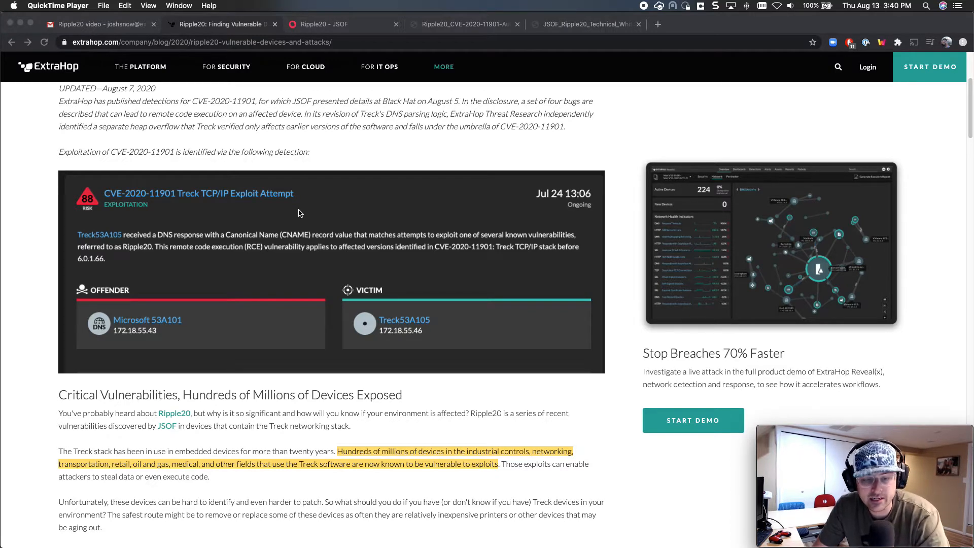
scroll("down", 3)
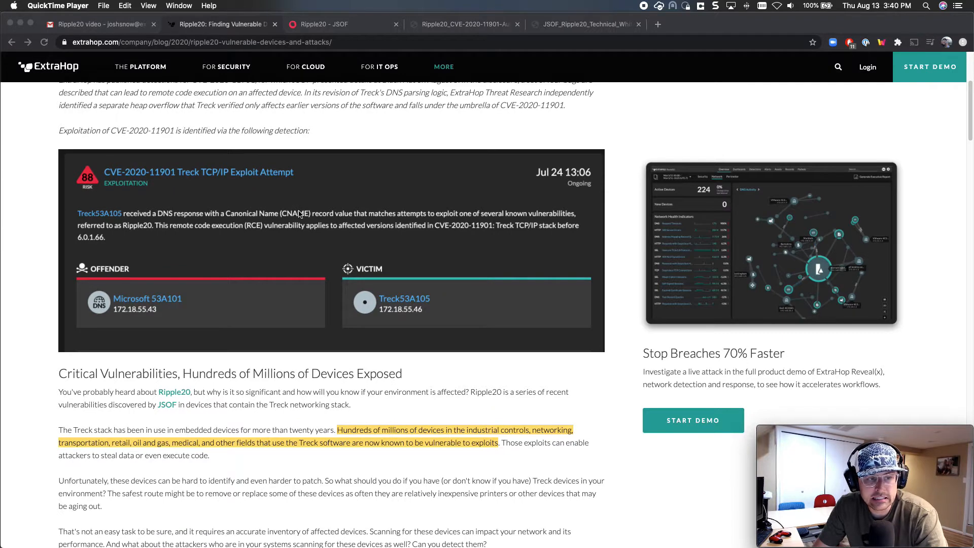
scroll("down", 3)
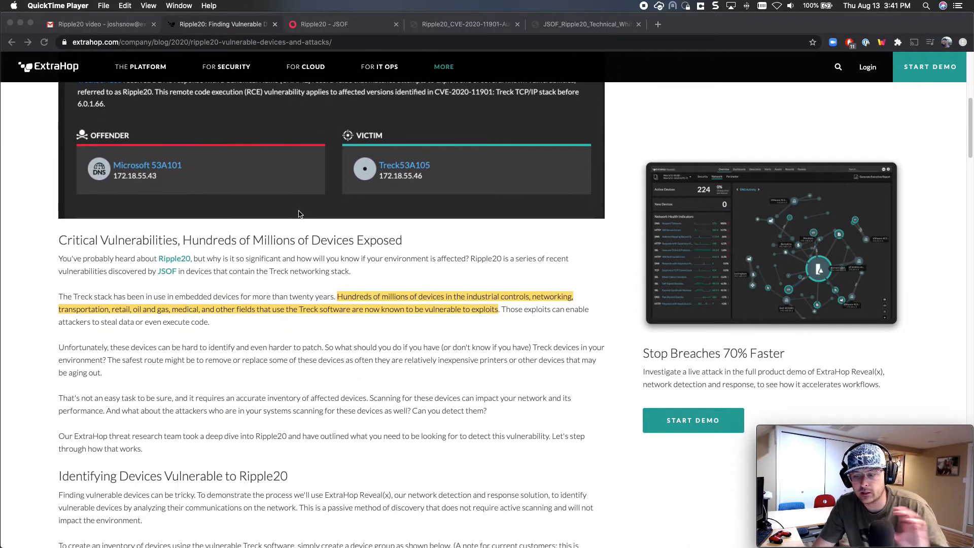
scroll("down", 3)
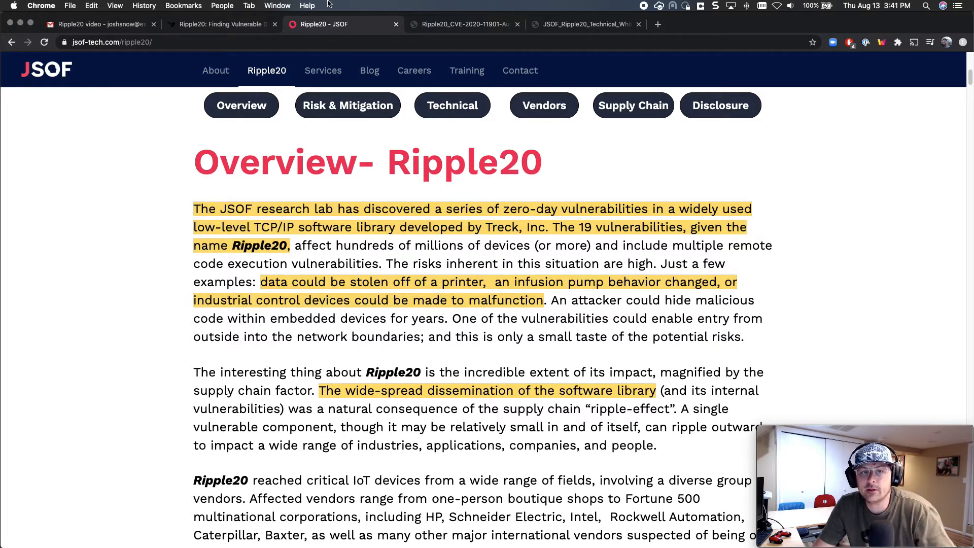
Switch among the CVE-2020-11901 paper, JSOF overview and whitepaper, landing on its References chapter
left_click(462, 24)
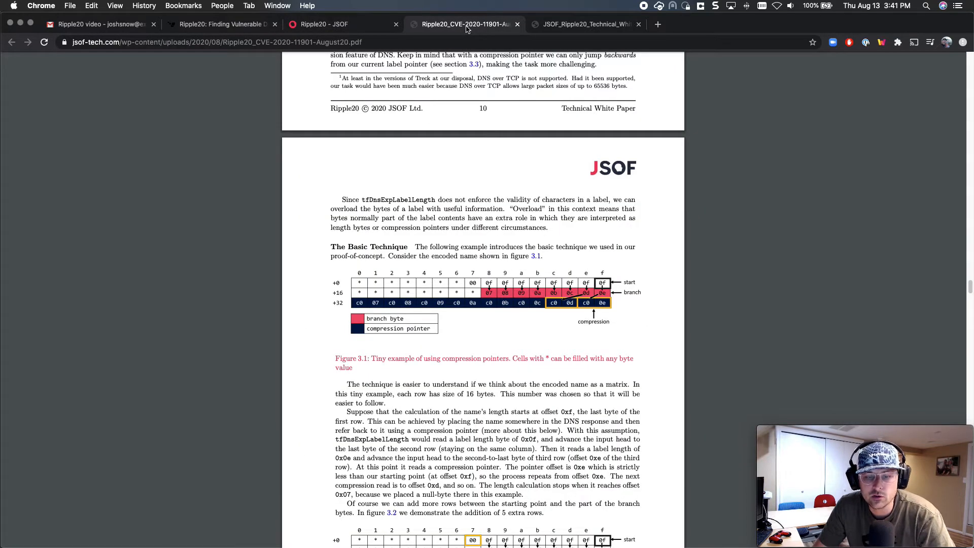
left_click(323, 24)
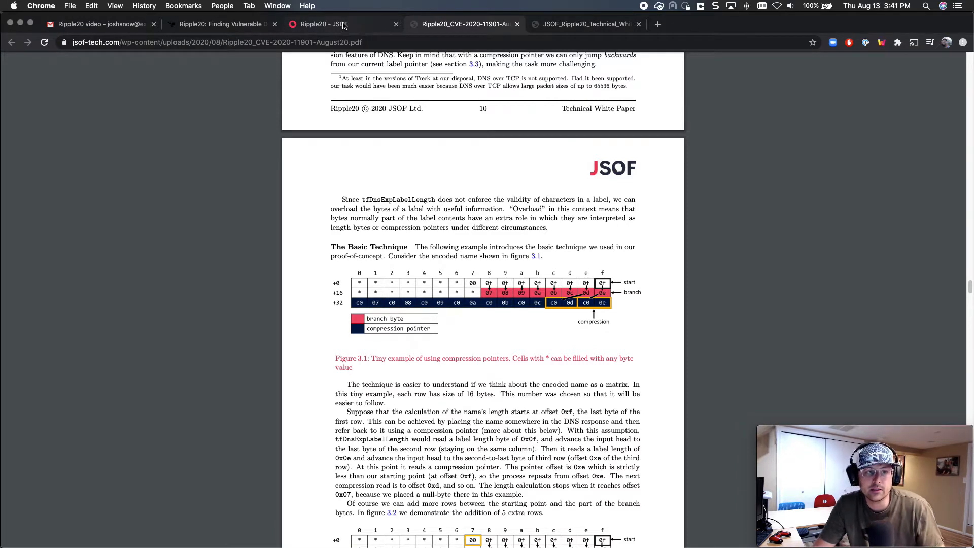
left_click(323, 24)
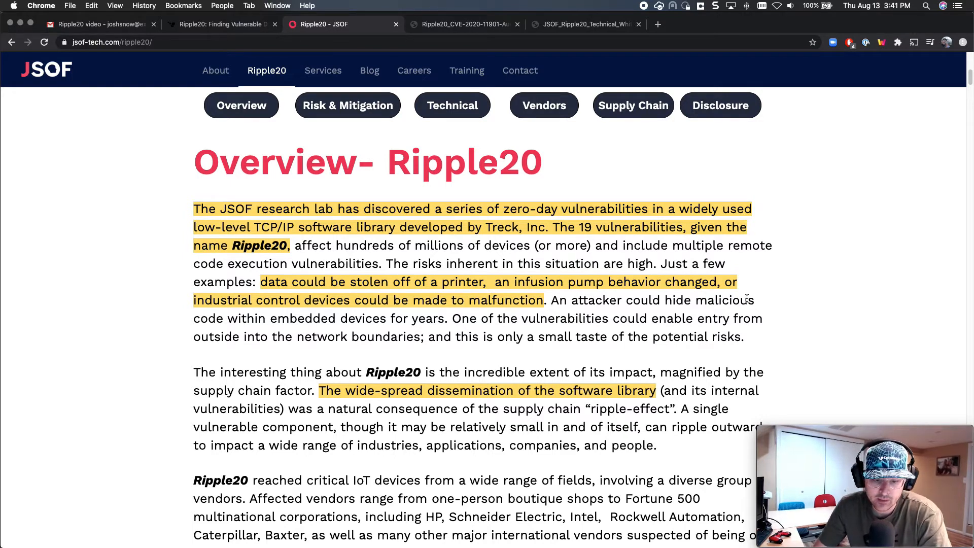
scroll("down", 3)
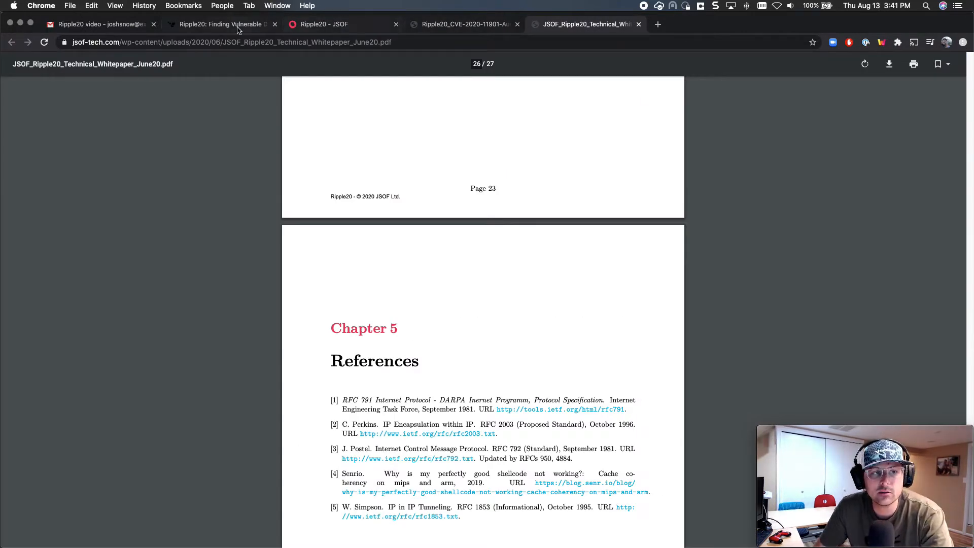
Revisit the ExtraHop blog post, then show the Gmail Ripple20 demo video
left_click(220, 24)
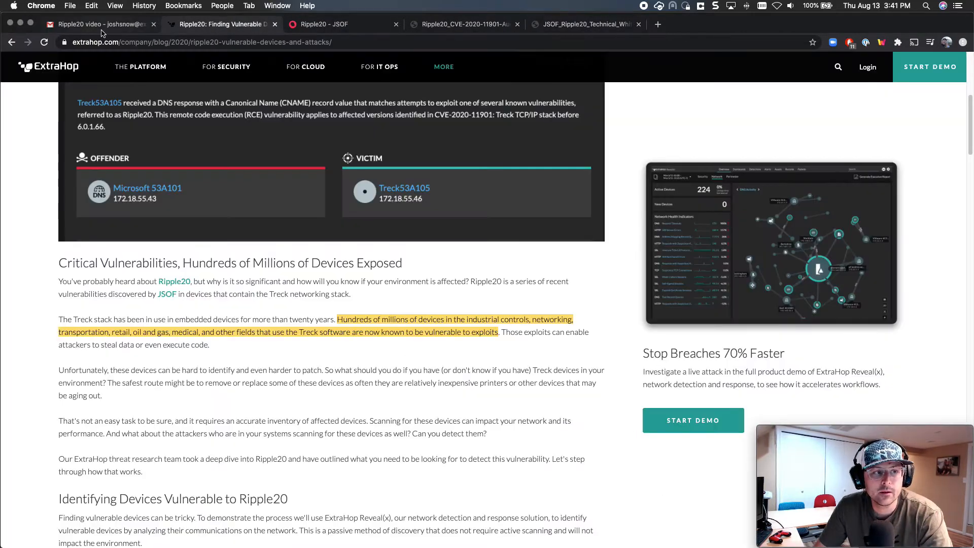
left_click(94, 23)
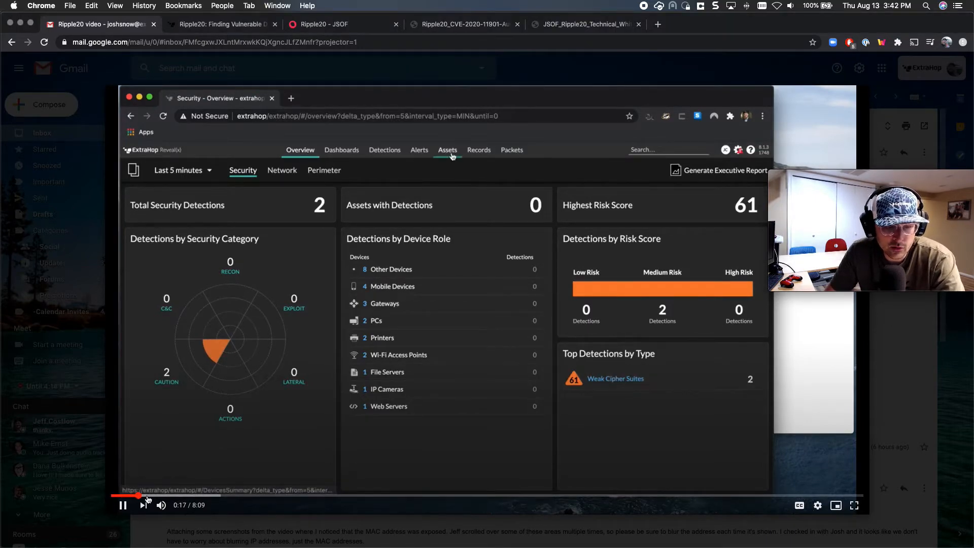
Show the Assets device-groups list scrolled down to the Treck group with 2 devices
left_click(447, 150)
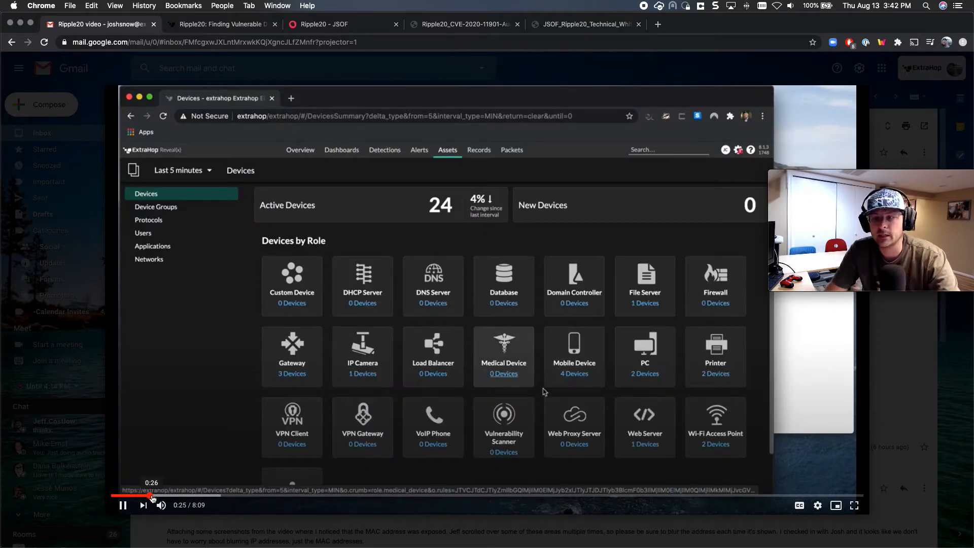
left_click(156, 206)
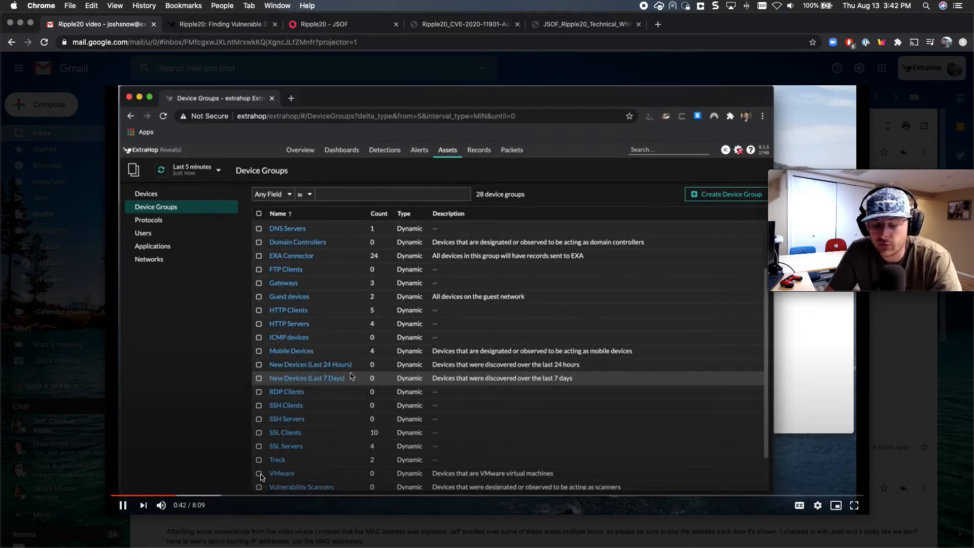
scroll("down", 3)
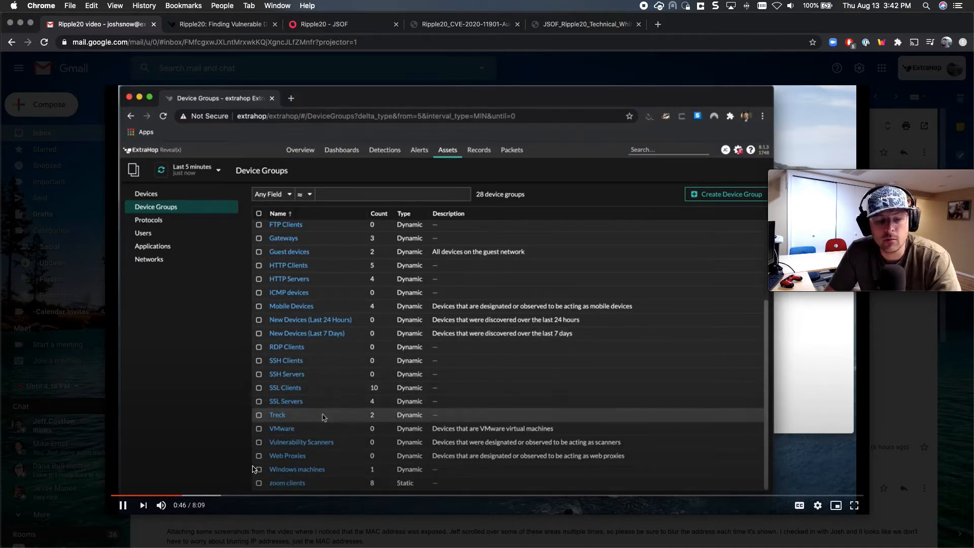
Open the Treck device group's overview with its 2 devices and throughput
left_click(277, 414)
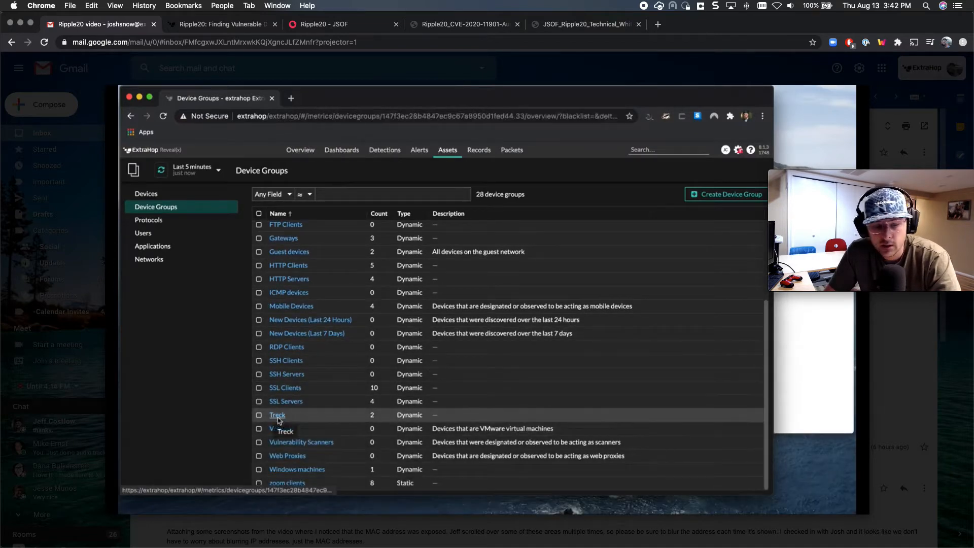
left_click(277, 415)
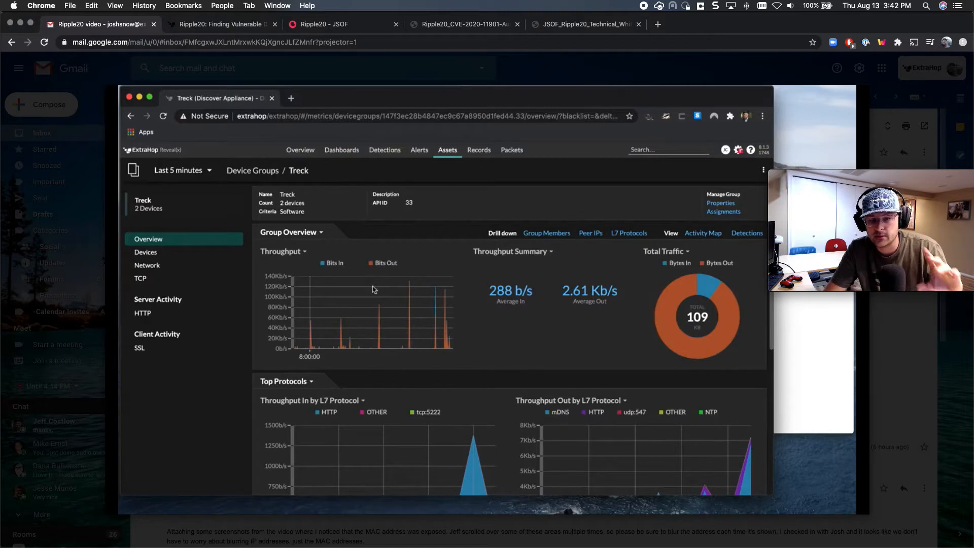
mouse_move(656, 215)
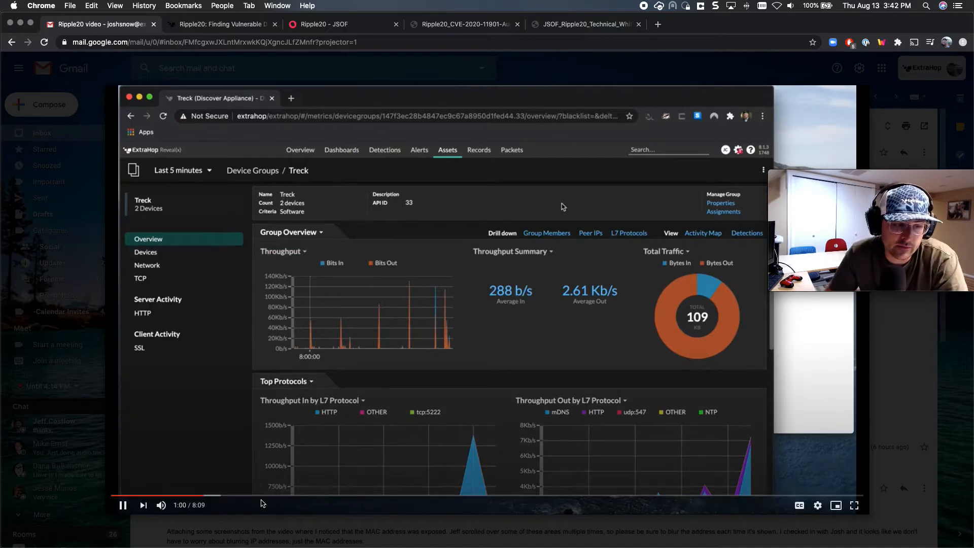
left_click(720, 203)
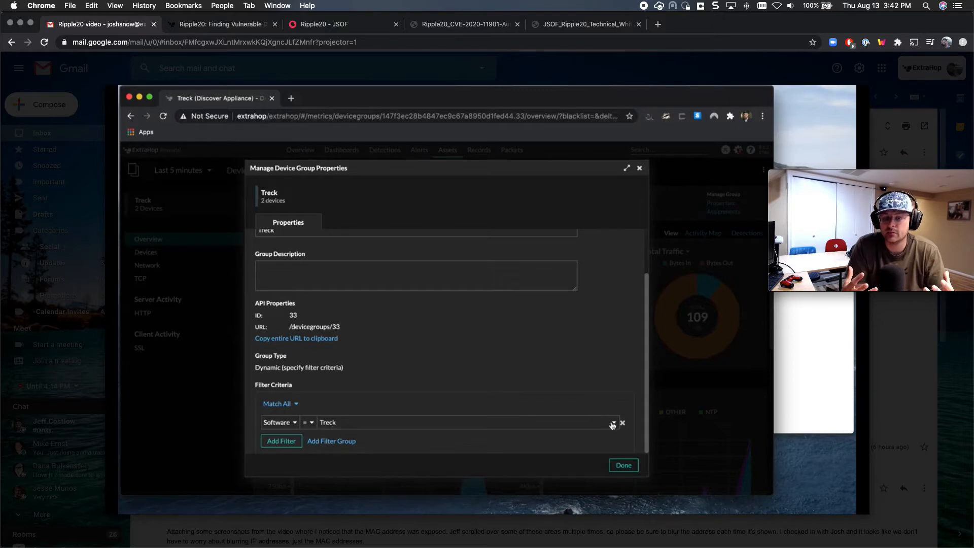
Inspect the group's Software = Treck filter criteria and dismiss the properties with Done
left_click(613, 426)
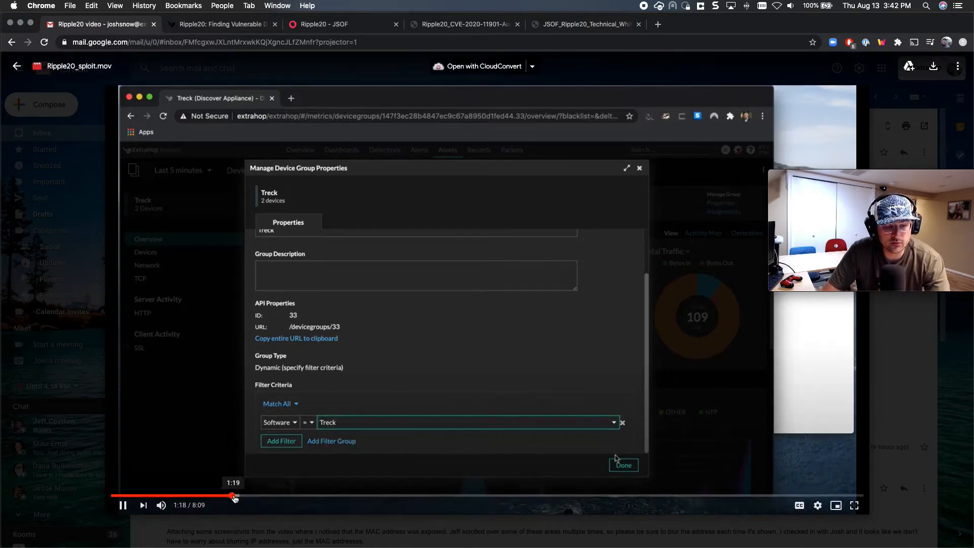
left_click(623, 465)
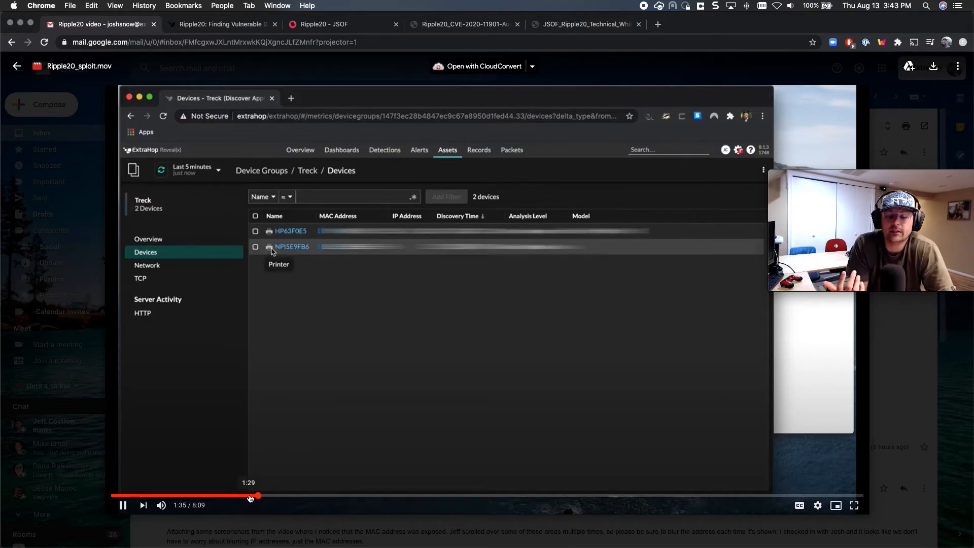
View printer NPI5E9FB6's details, then search the appliance for 'extrip'
left_click(291, 246)
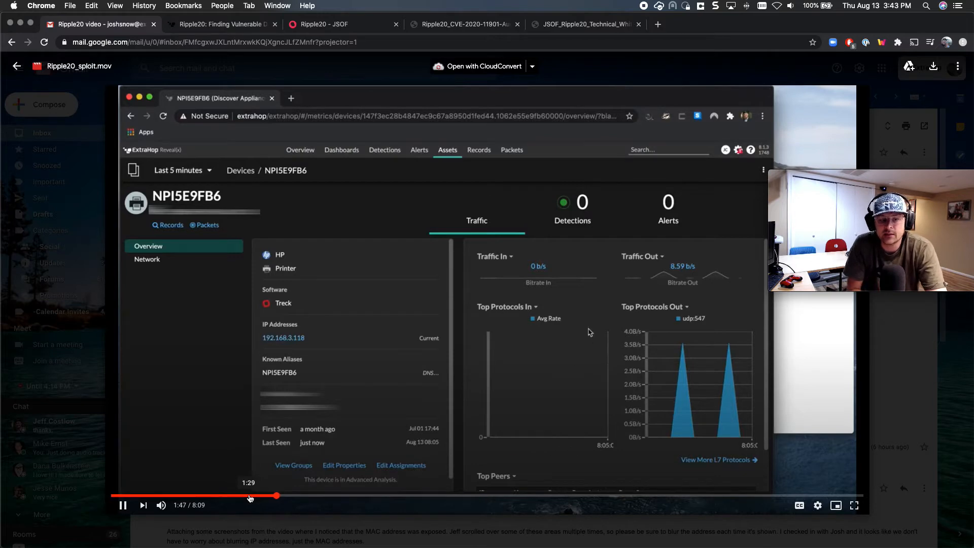
mouse_move(560, 337)
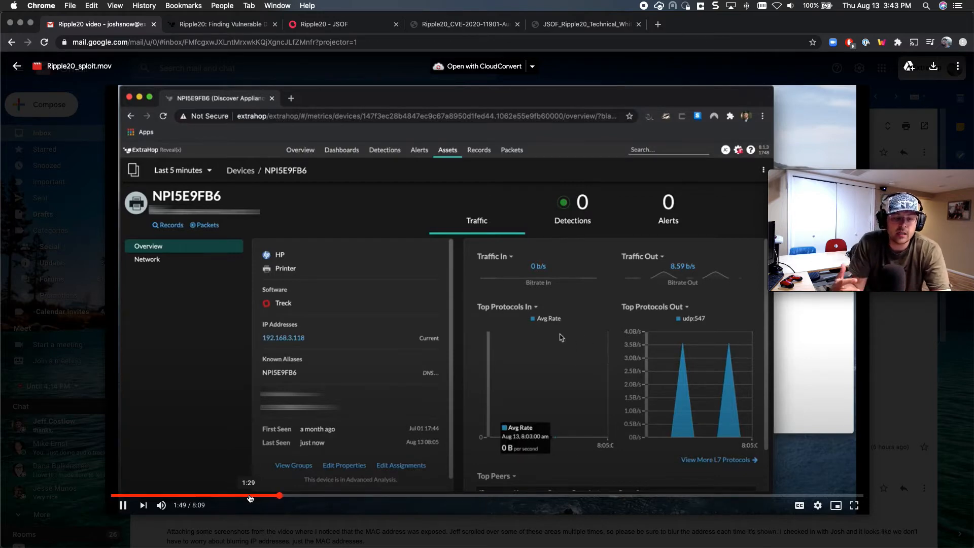
left_click(665, 149)
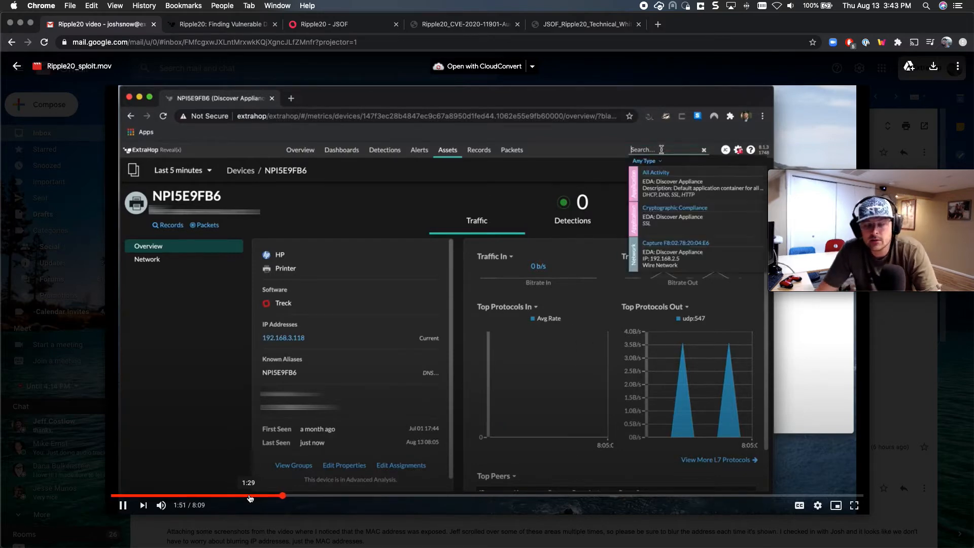
type("extrip")
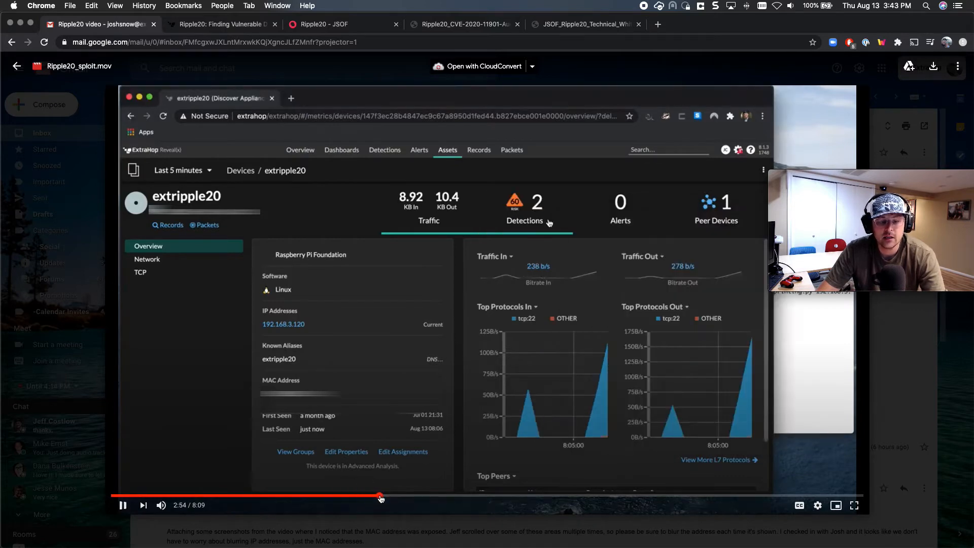
List extripple20's detections and select the Ripple20 Scan (ICMP Message) detection, pausing the video around it
left_click(525, 208)
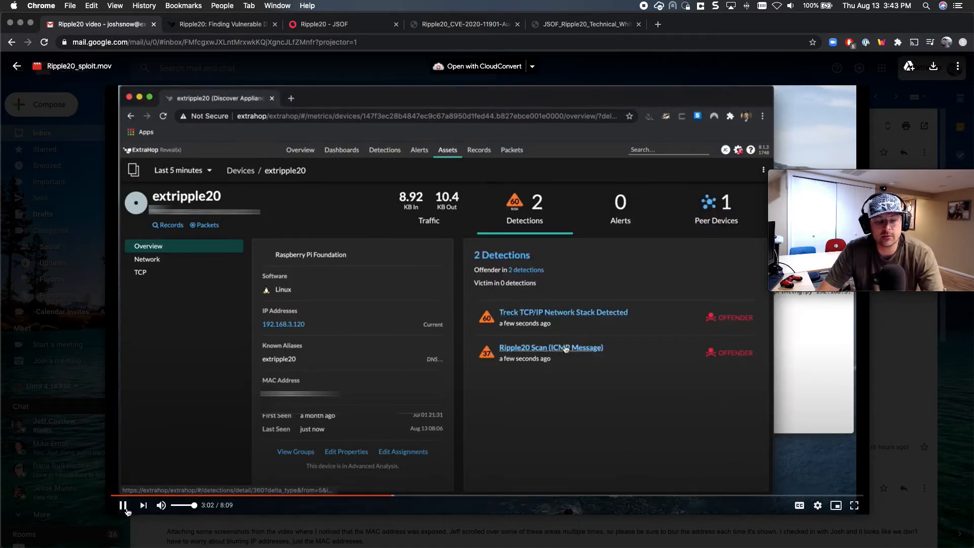
left_click(122, 505)
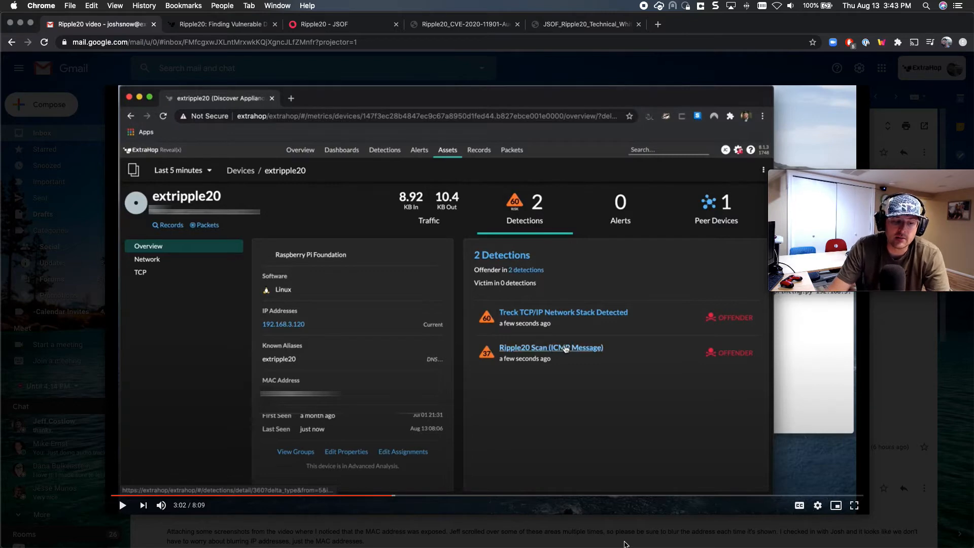
left_click(123, 506)
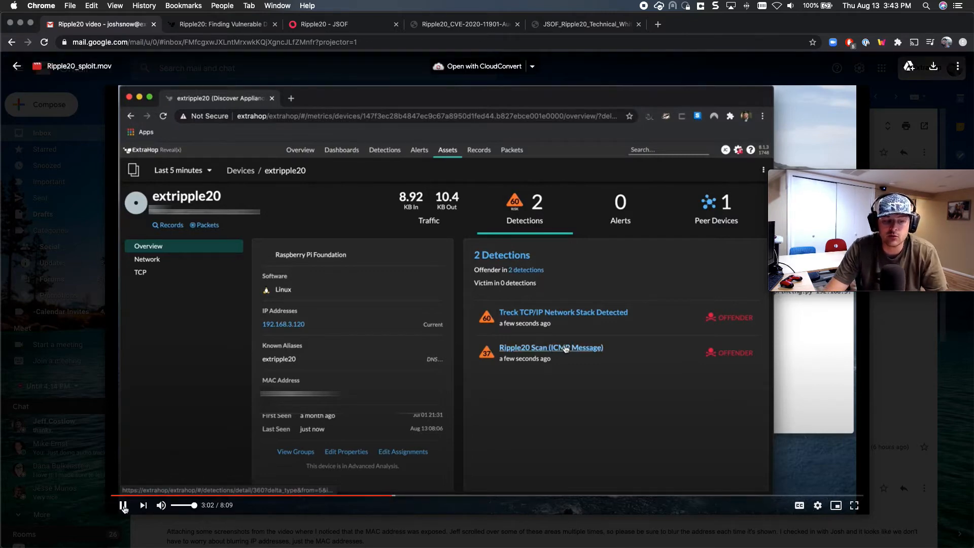
left_click(550, 347)
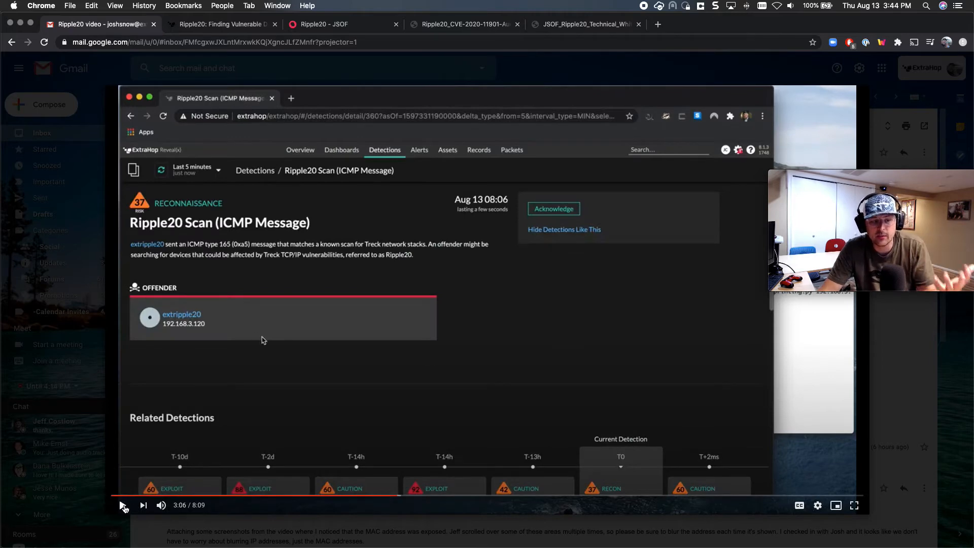
Pause and resume the video on the scan detection's Related Detections timeline
left_click(122, 504)
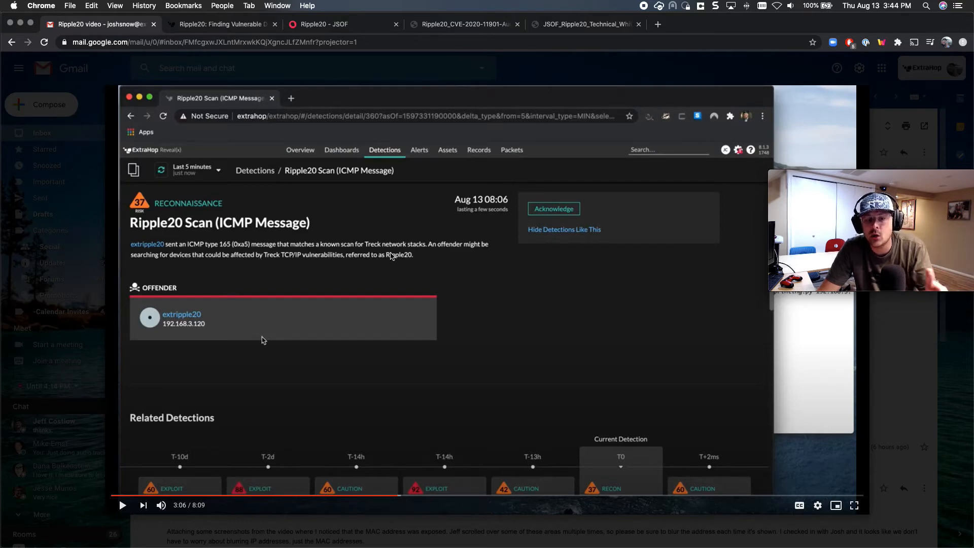
left_click(123, 506)
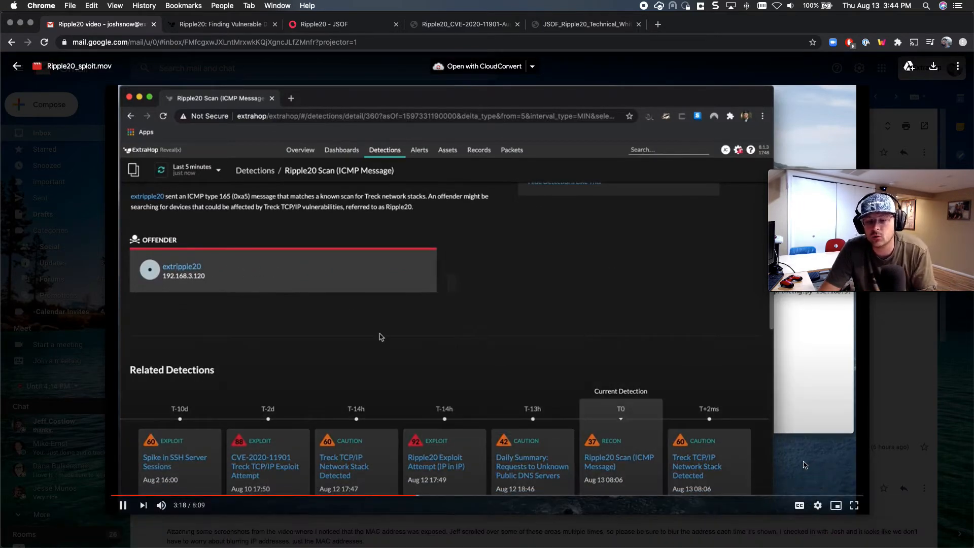
Scroll through Participants and Investigate Records down to the Treck TCP/IP Network Stack Detected card
scroll("down", 3)
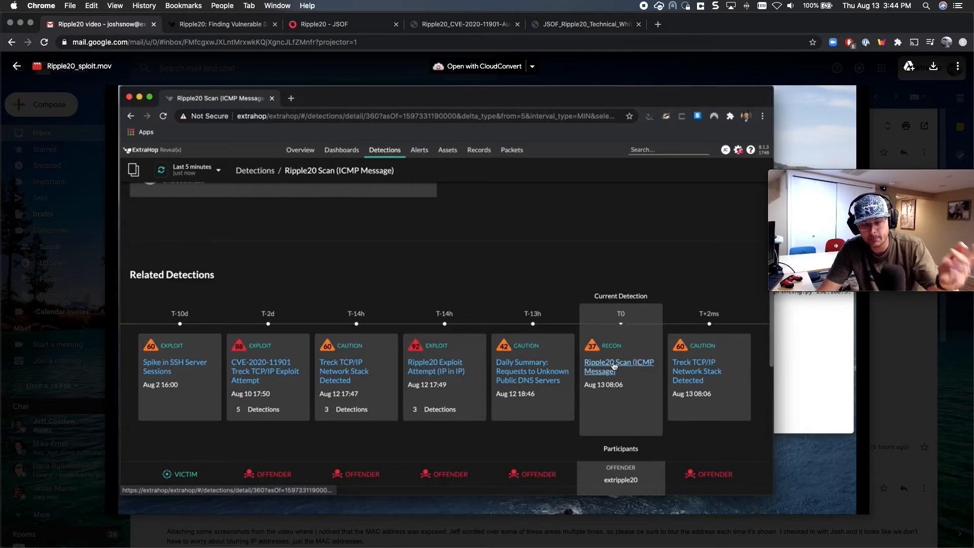
scroll("down", 3)
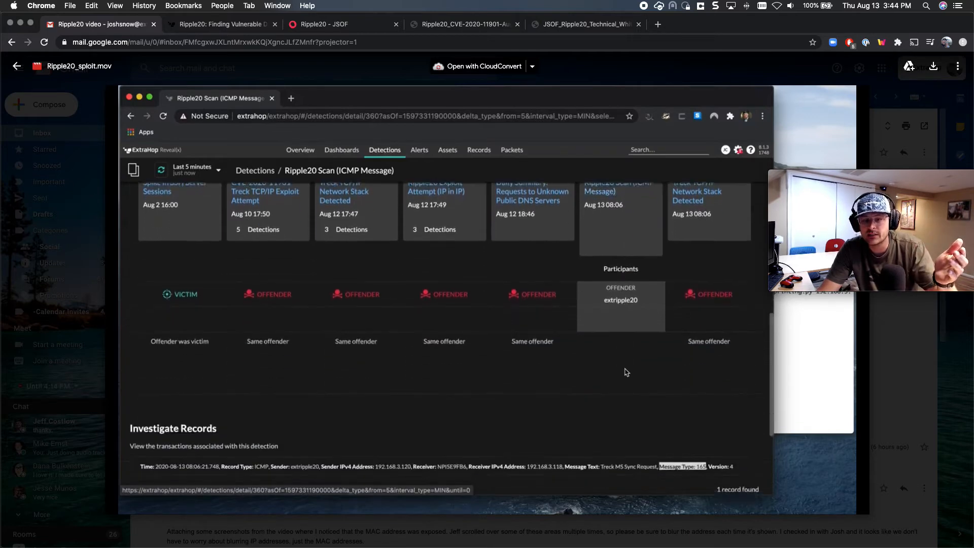
scroll("down", 3)
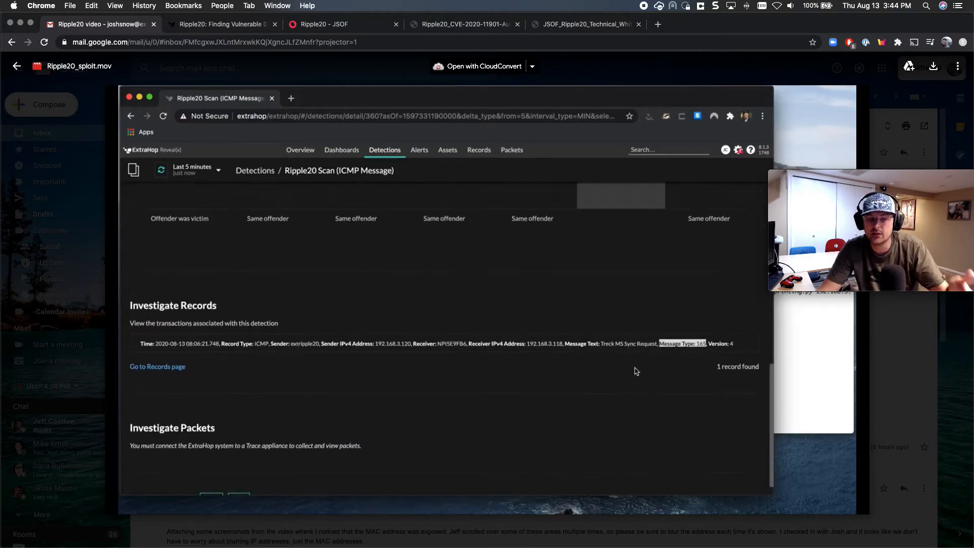
scroll("down", 3)
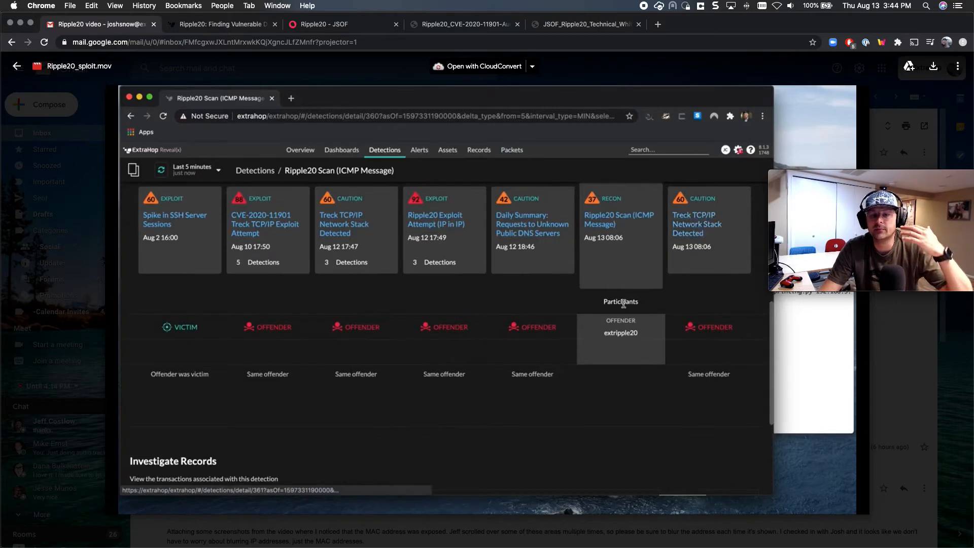
scroll("down", 3)
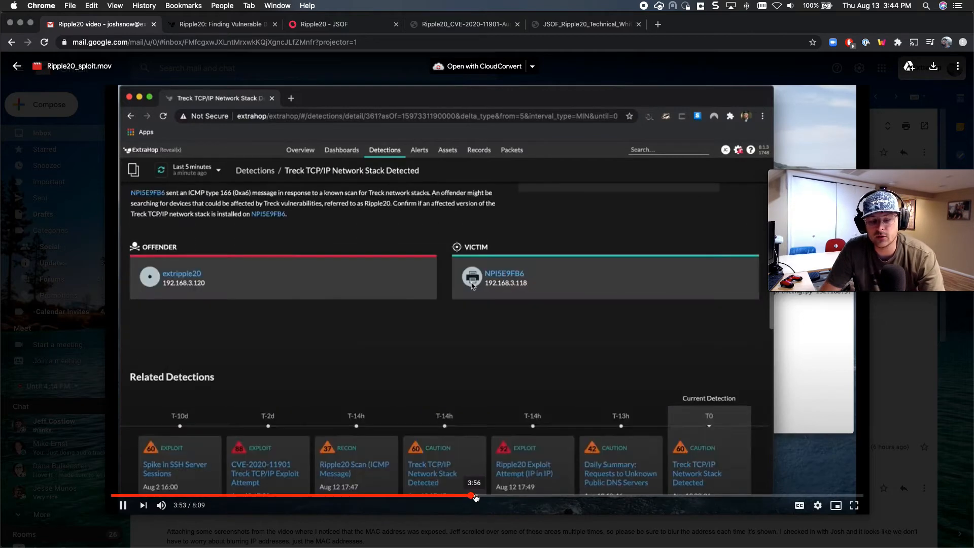
Skip the demo ahead to the extripple20 device overview showing three detections
type("extri")
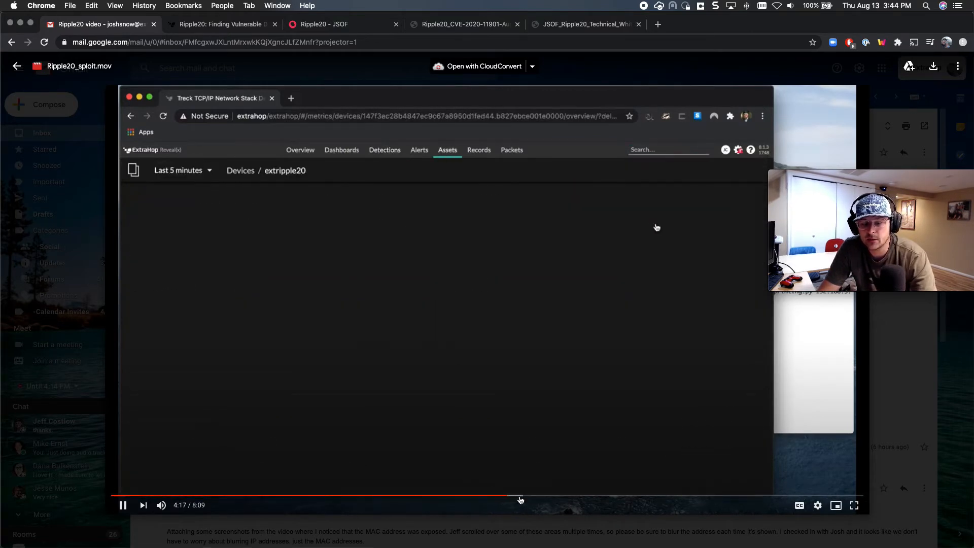
left_click_drag(519, 496, 523, 496)
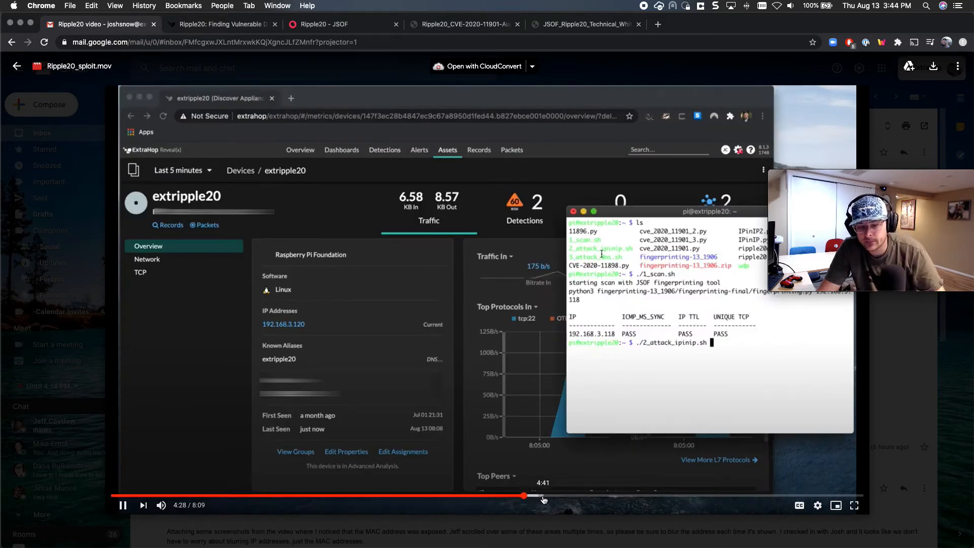
left_click_drag(524, 495, 567, 495)
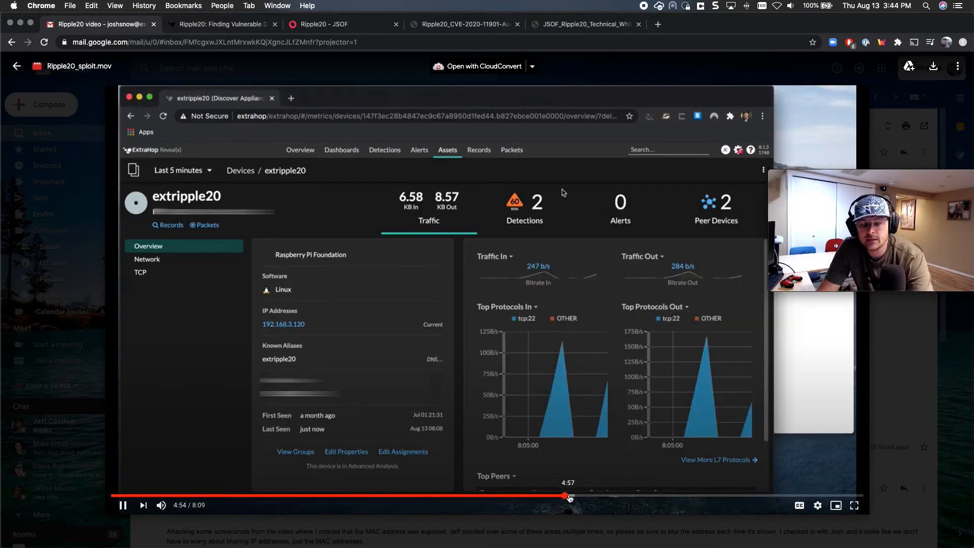
left_click_drag(568, 496, 582, 496)
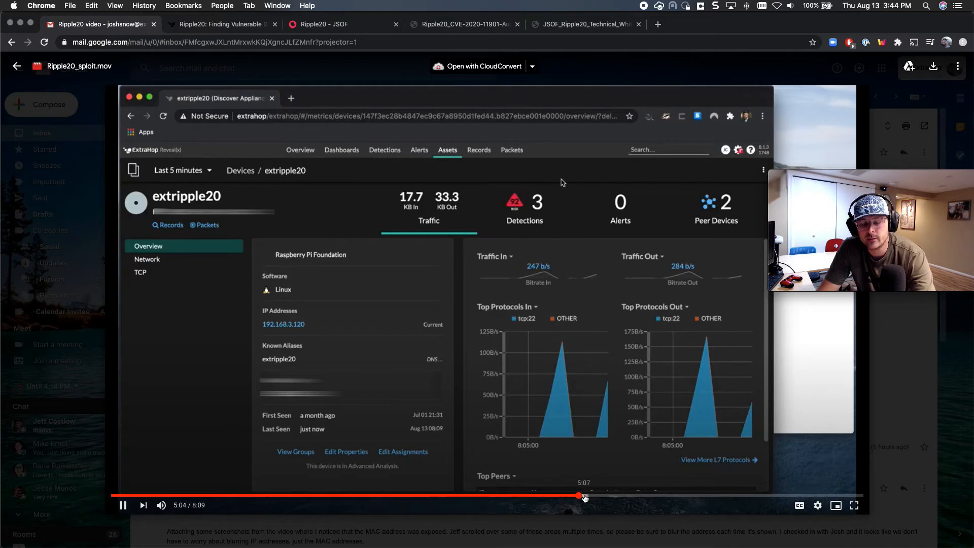
Show extripple20's three detections, newest Ripple20 Exploit Attempt (IP in IP), and pause playback
left_click(523, 205)
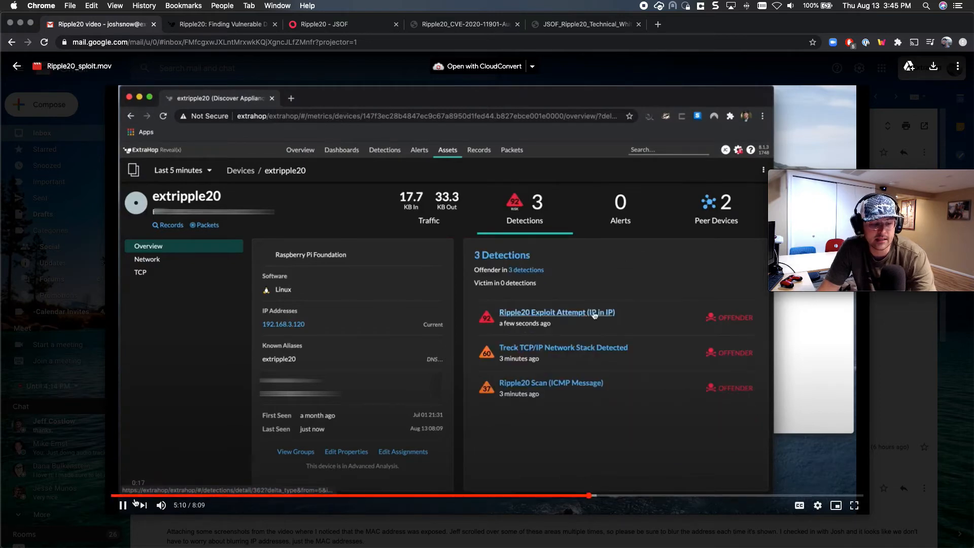
left_click(123, 504)
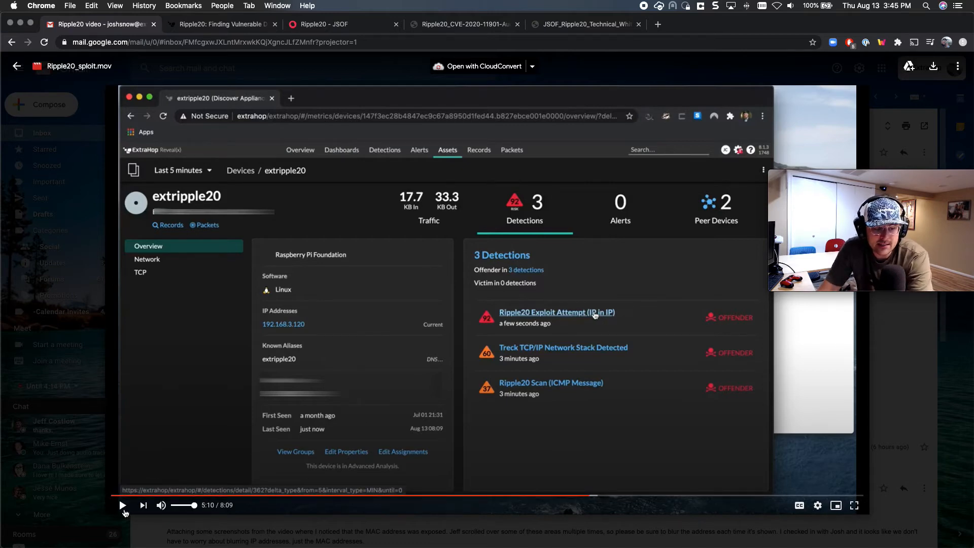
Play through the Ripple20 Exploit Attempt (IP in IP) details back to extripple20's traffic overview
left_click(557, 312)
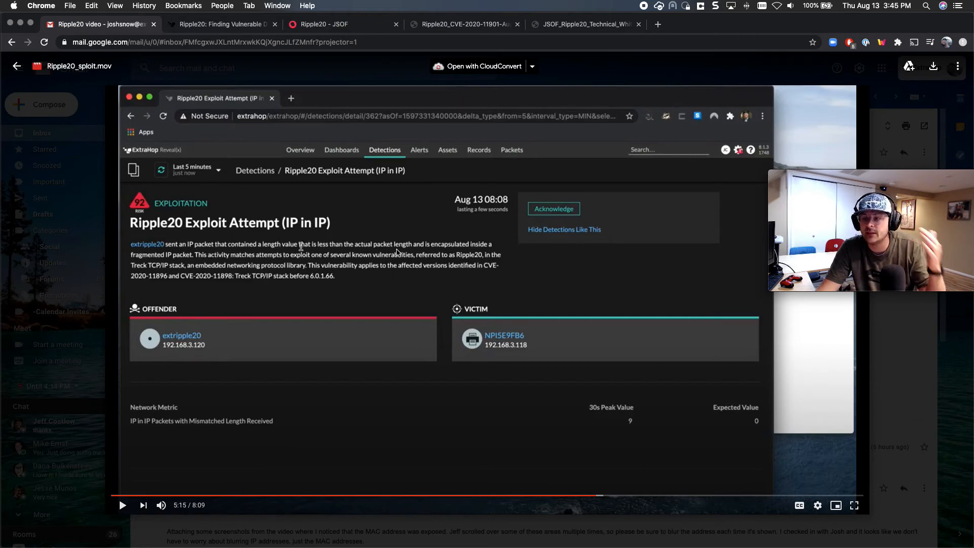
mouse_move(376, 250)
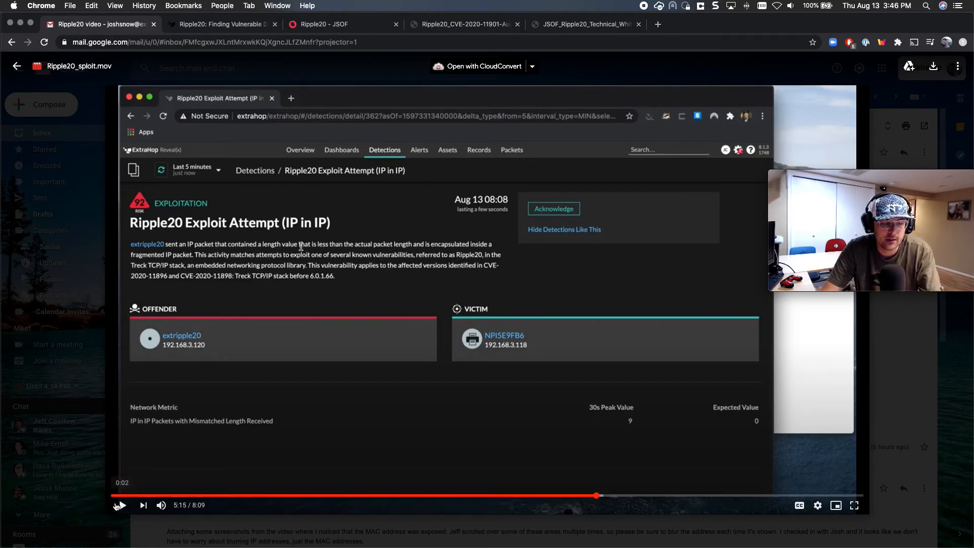
left_click(119, 504)
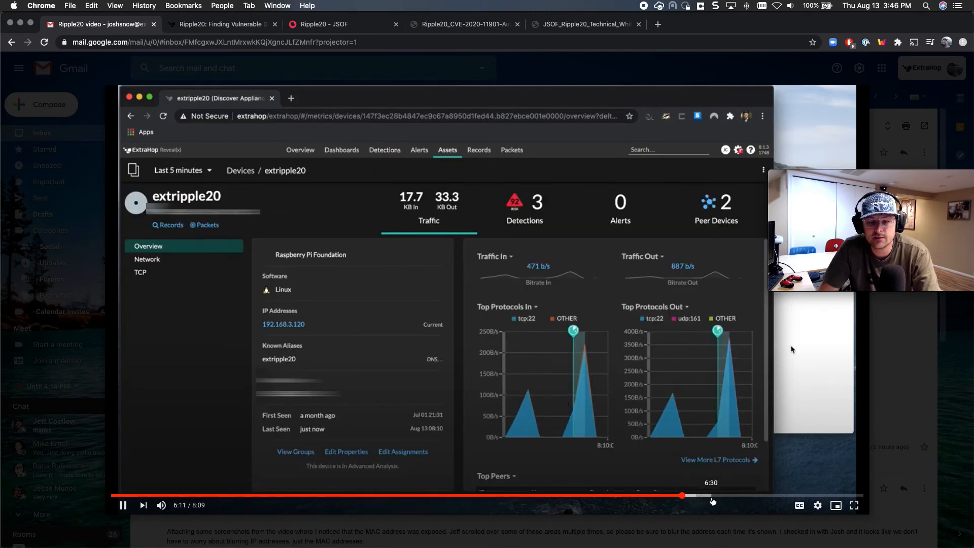
Skip ahead and show extripple20's four detections, led by CVE-2020-11901 Treck TCP/IP Exploit Attempt
left_click_drag(682, 496, 732, 496)
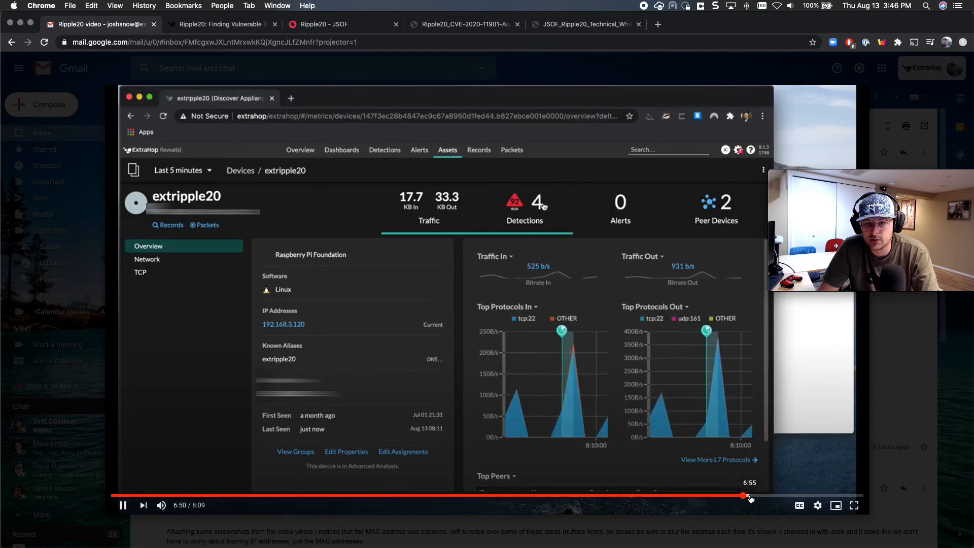
left_click(525, 208)
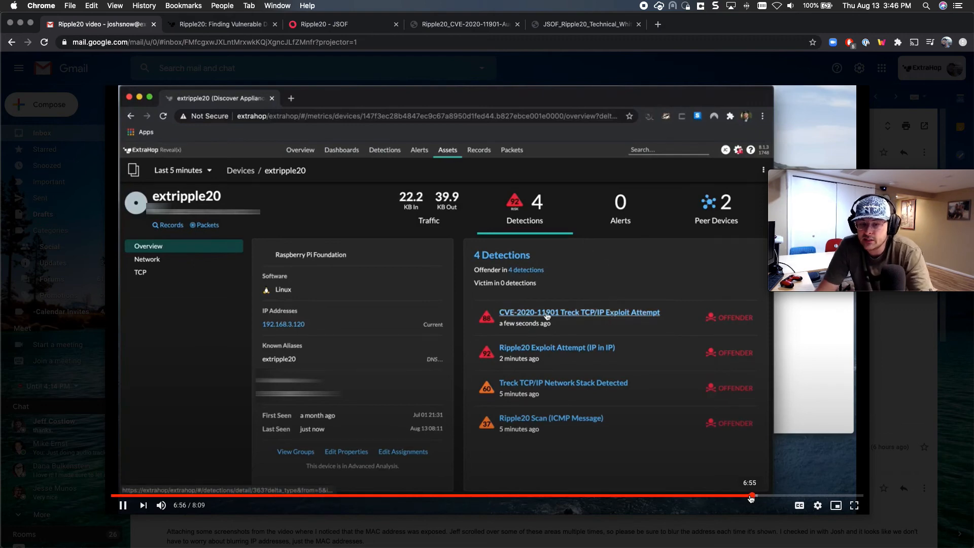
View the CVE-2020-11901 Treck TCP/IP Exploit Attempt detail naming victim printer NPI5E9FB6, then pause
left_click(579, 311)
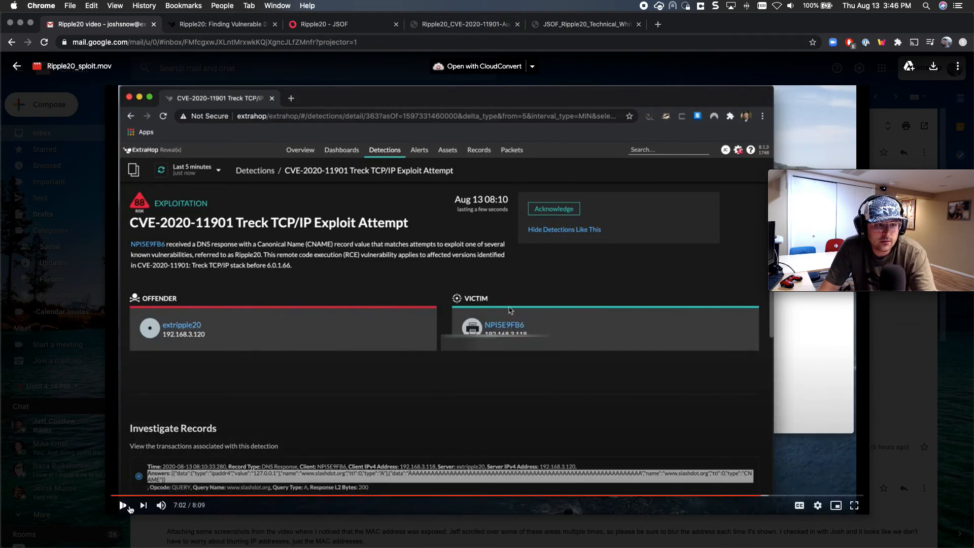
left_click(122, 505)
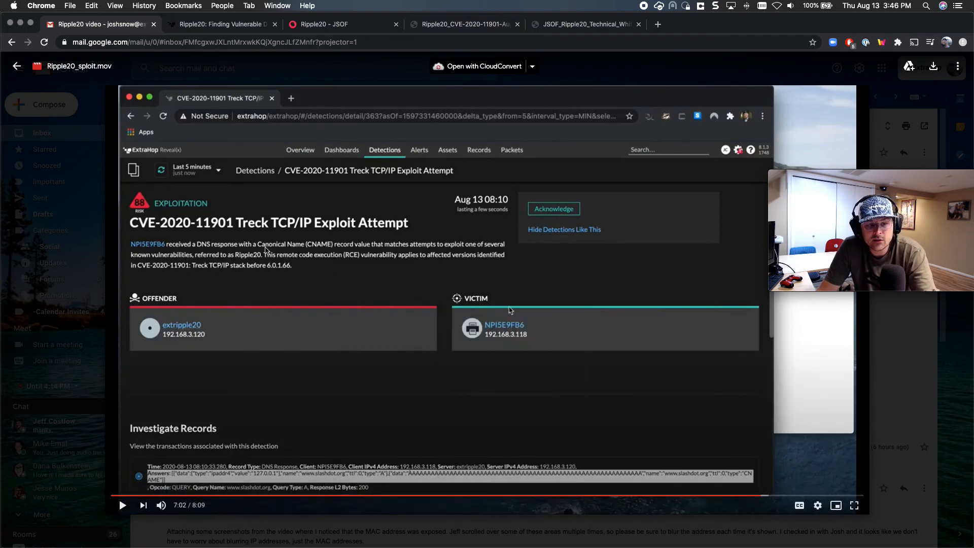